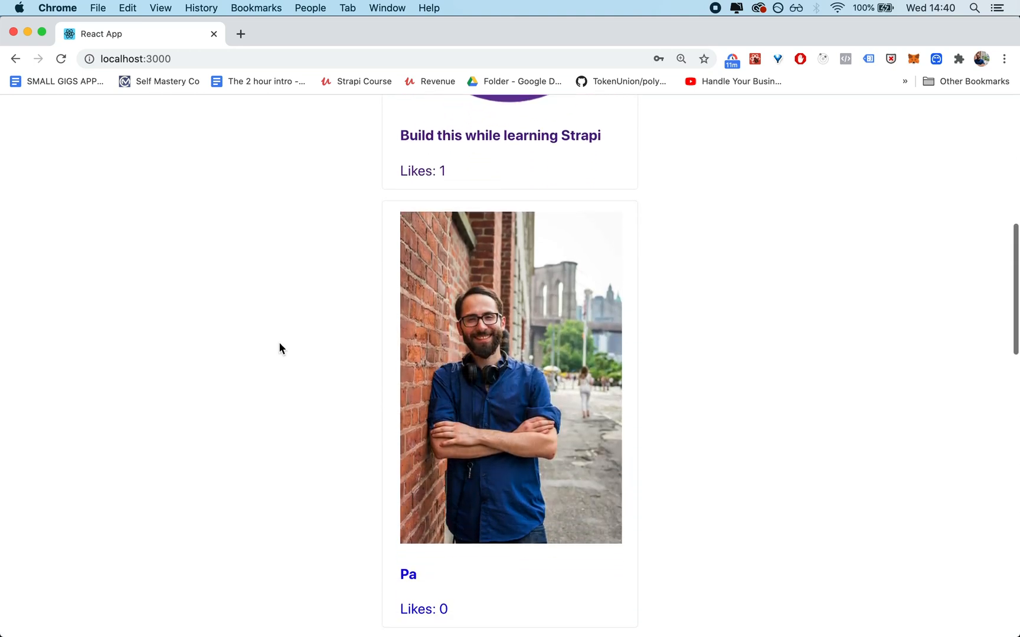
Step: Browse the photo feed, like a post, and log in to the Strapi admin panel
scroll("down", 3)
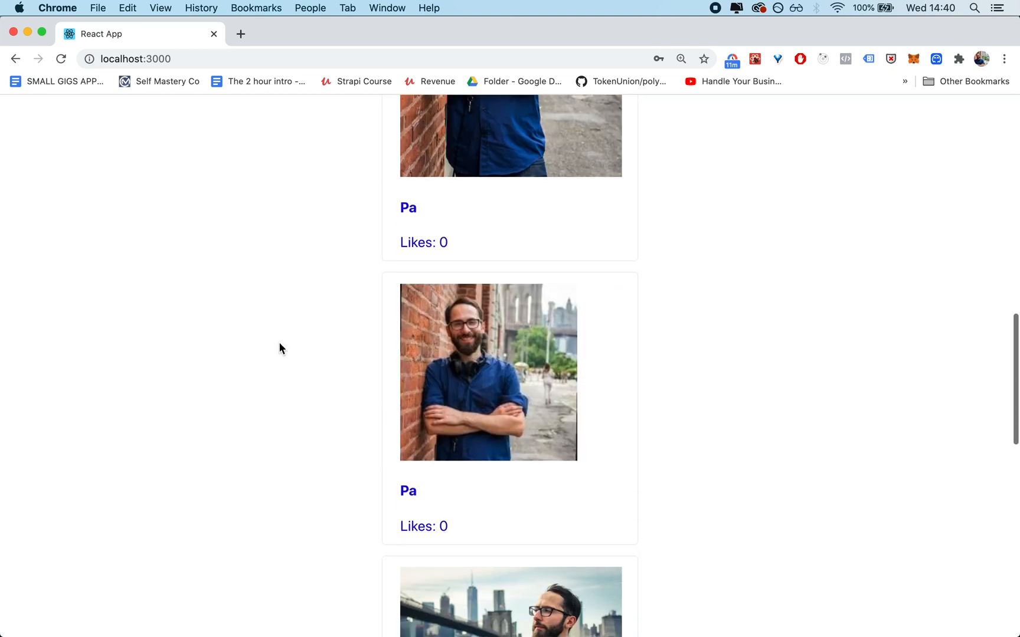
scroll("down", 3)
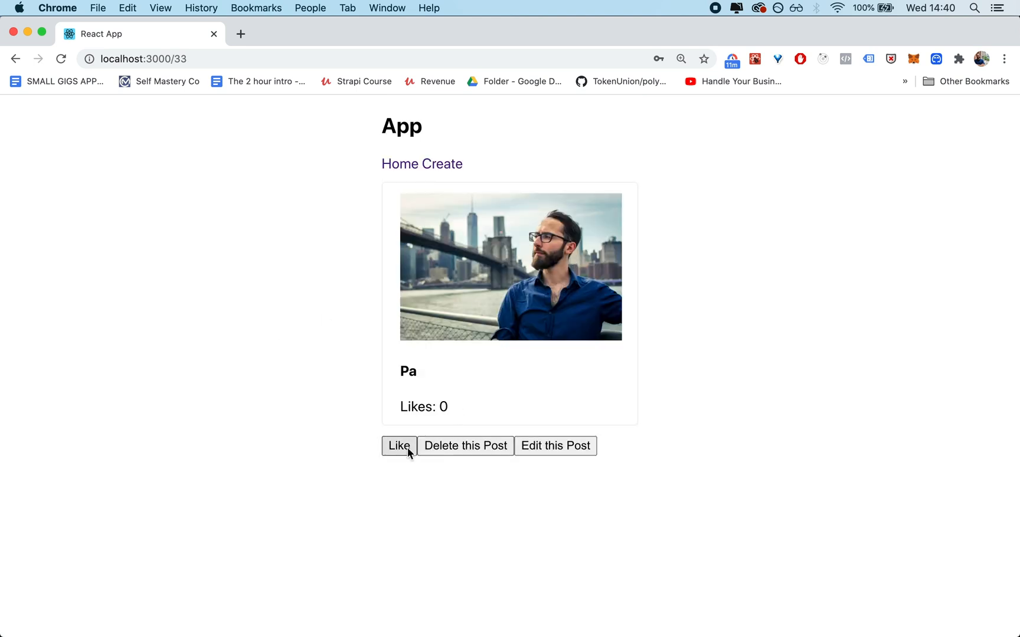
left_click(398, 445)
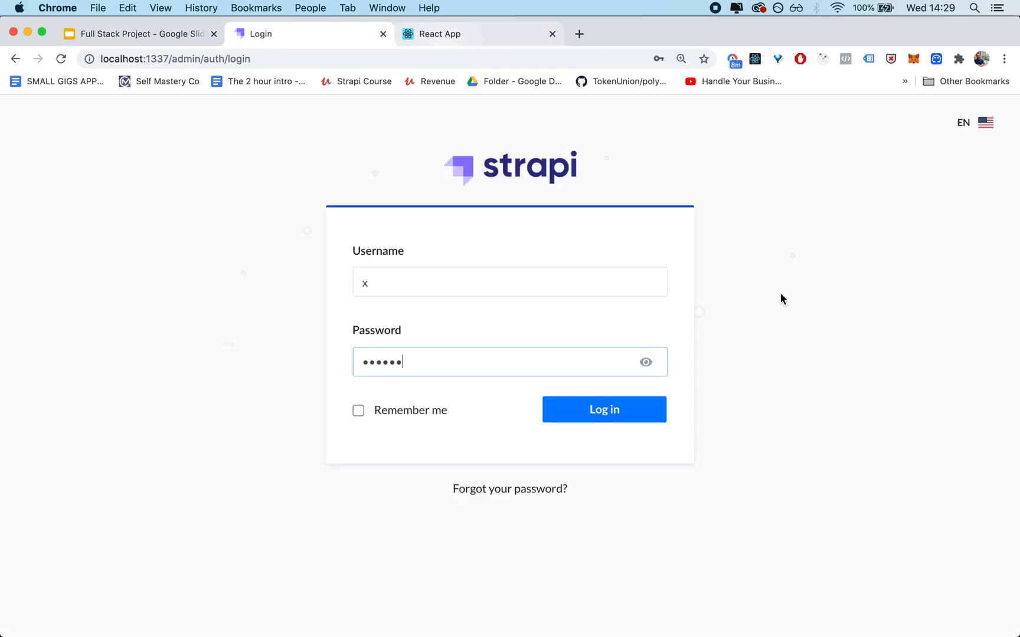
left_click(602, 409)
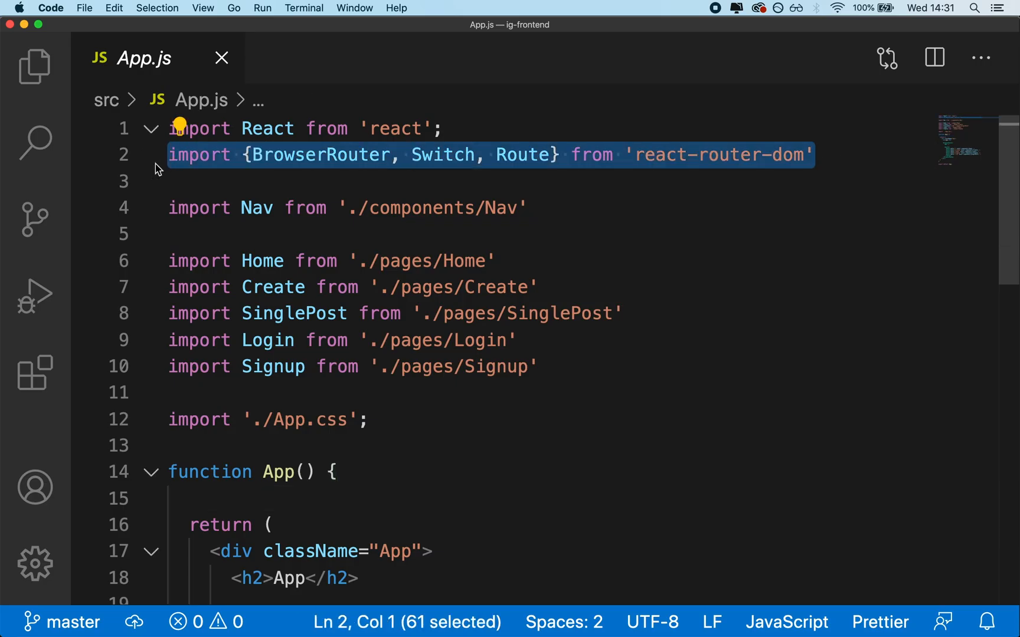
Step: View App.js in the ig-frontend project with its react-router-dom and page imports
left_click(33, 68)
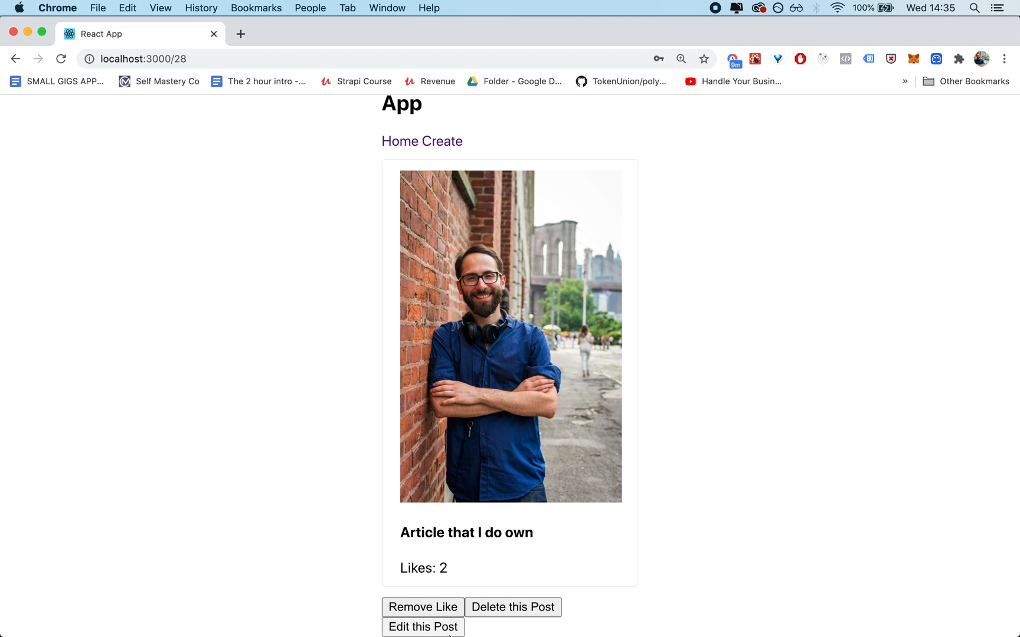
left_click(422, 626)
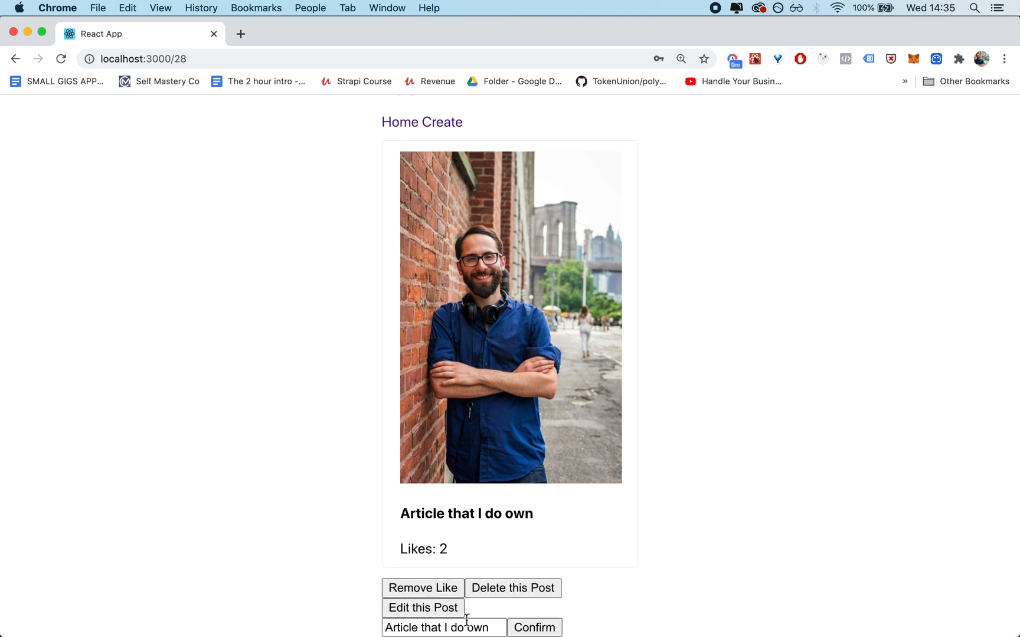
type("Change")
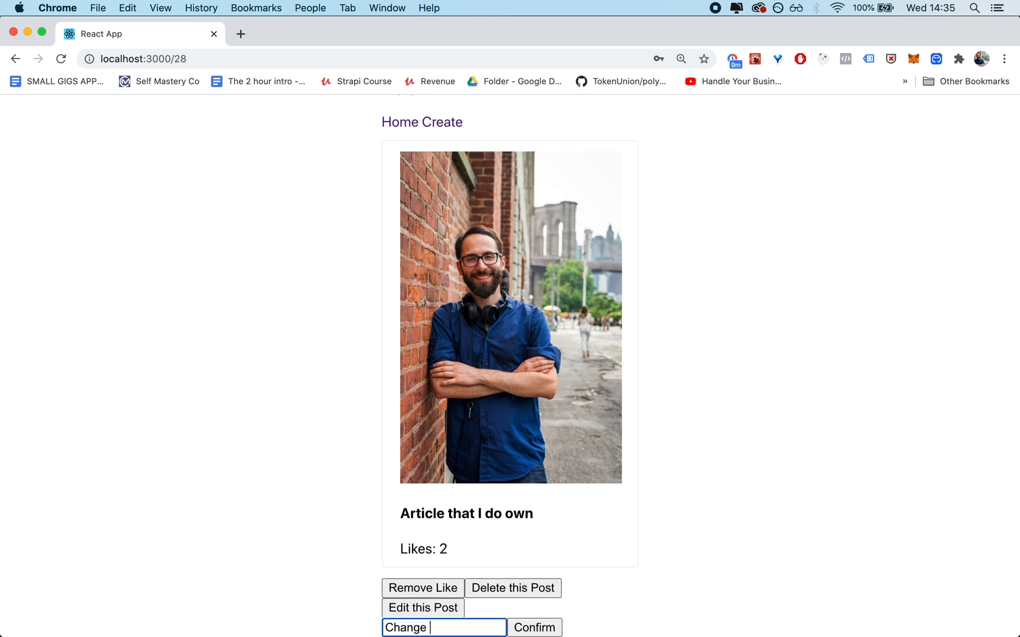
type("the Title")
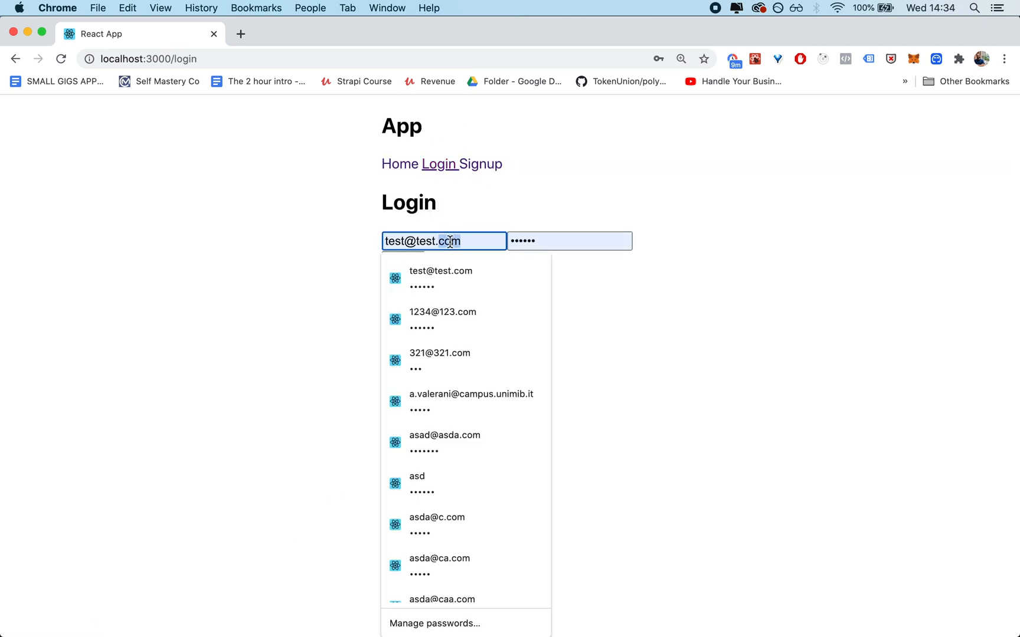
type("xyz@xyz.co")
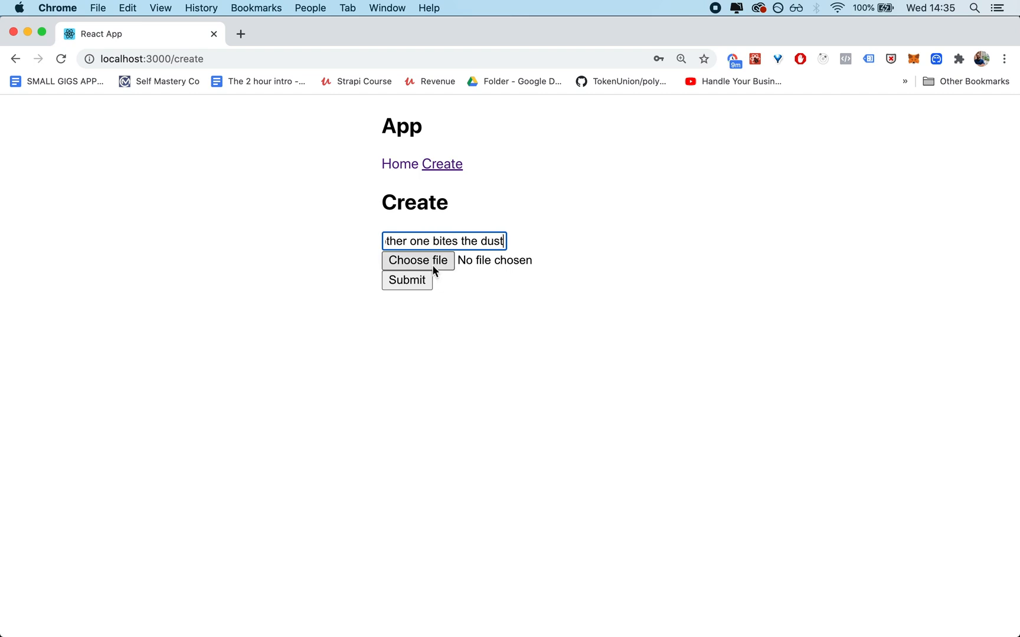
Step: Attach Gatsby.png from the Desktop to the new post and submit it to the feed
left_click(418, 260)
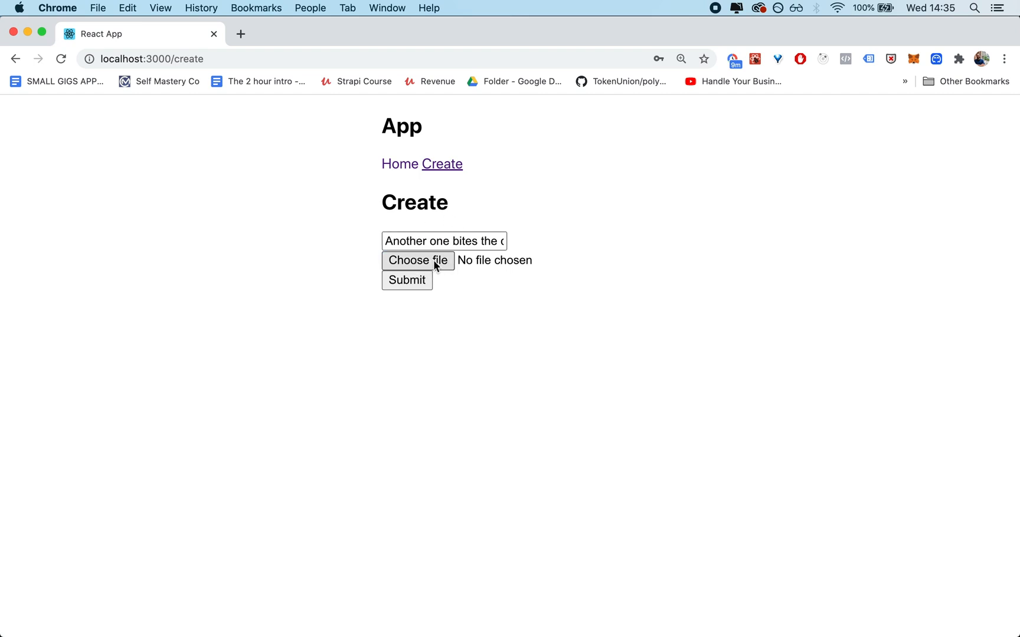
left_click(417, 260)
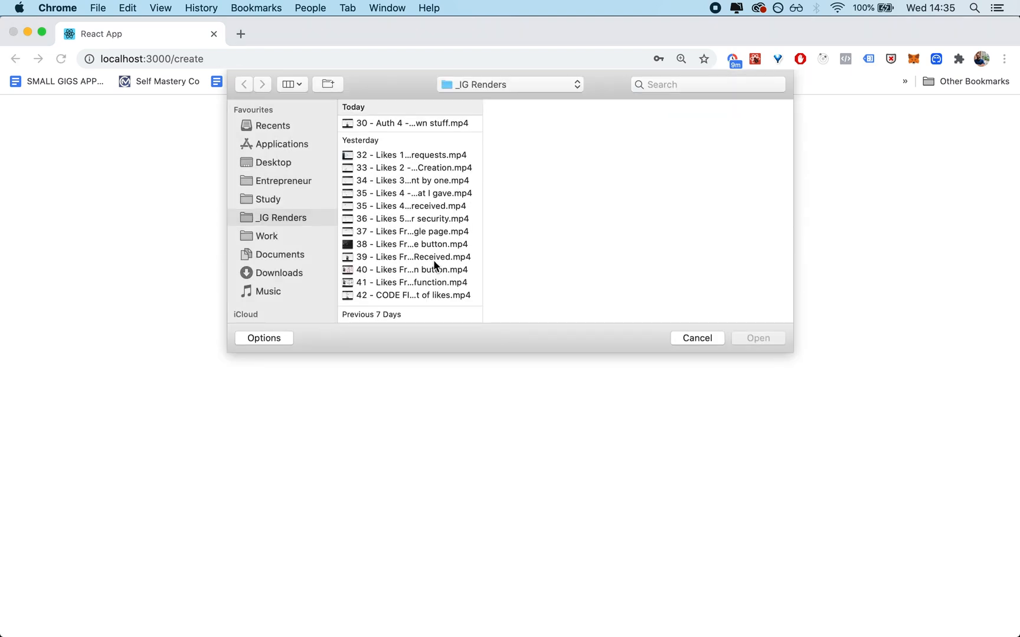
left_click(274, 163)
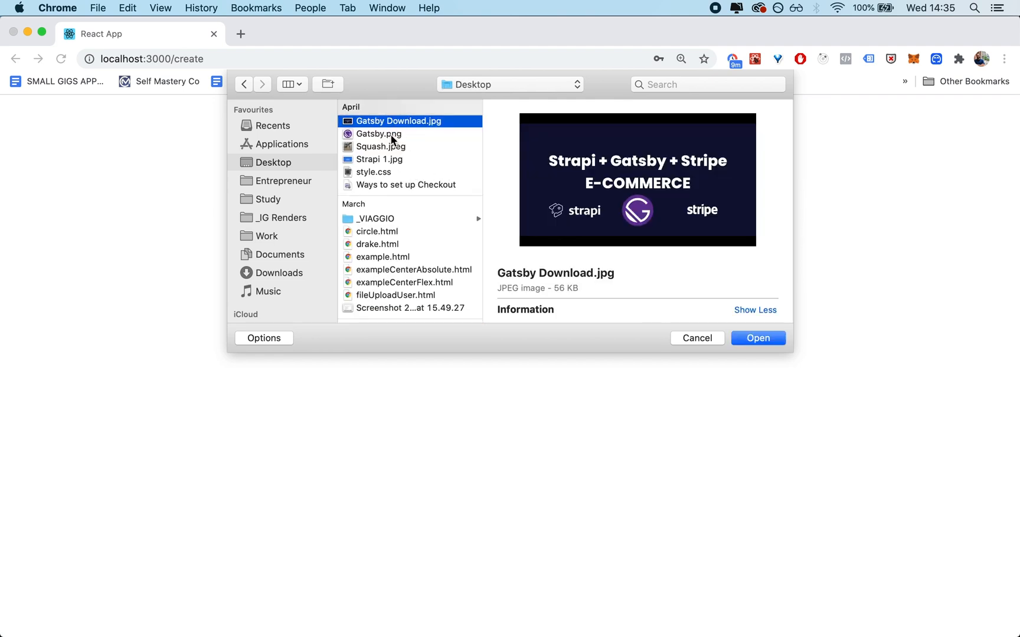
left_click(378, 133)
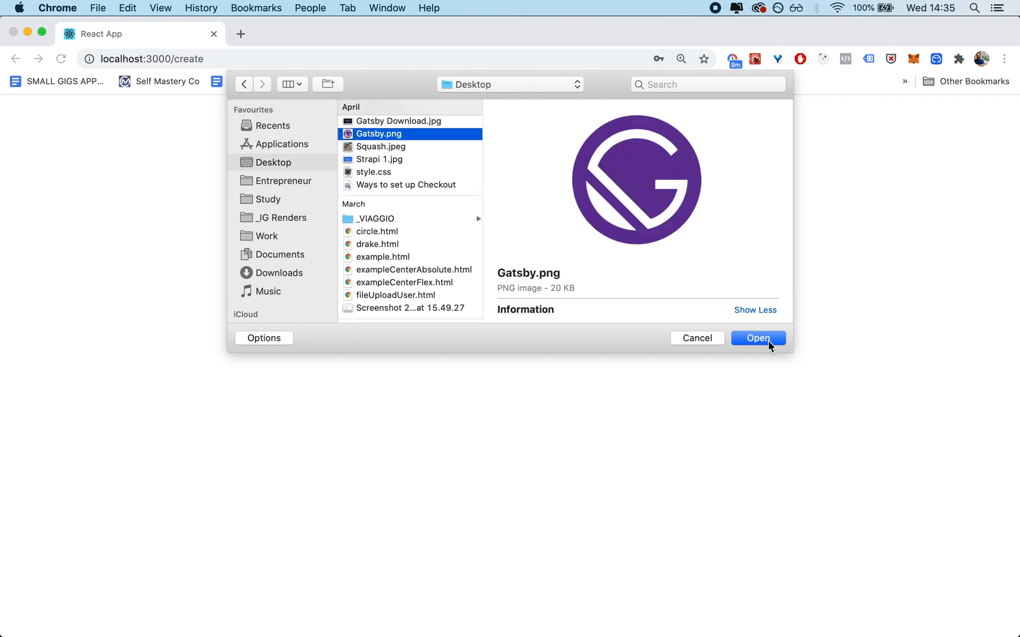
left_click(757, 337)
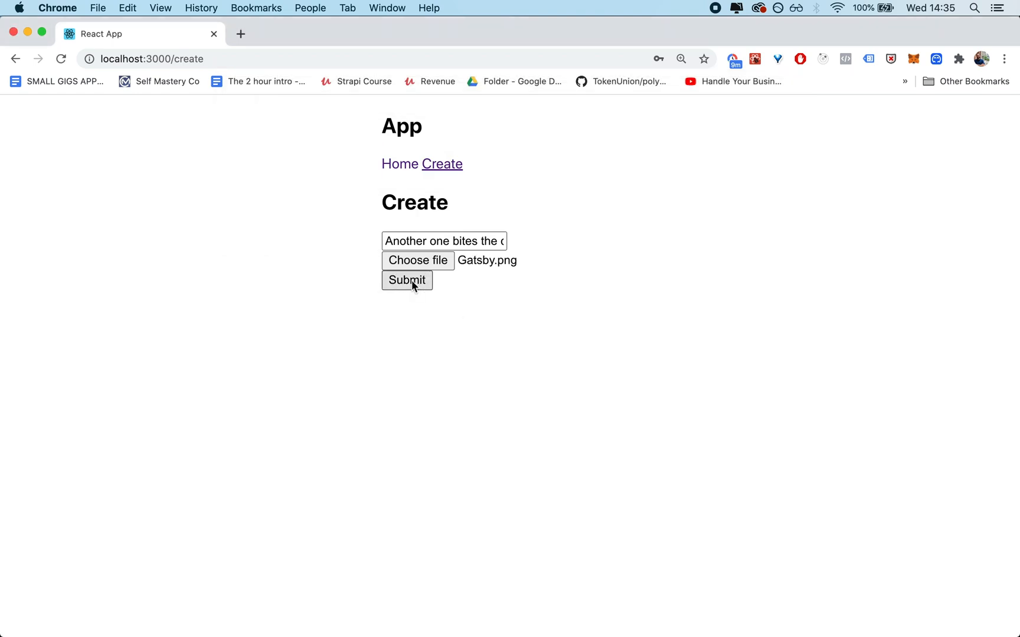
left_click(406, 280)
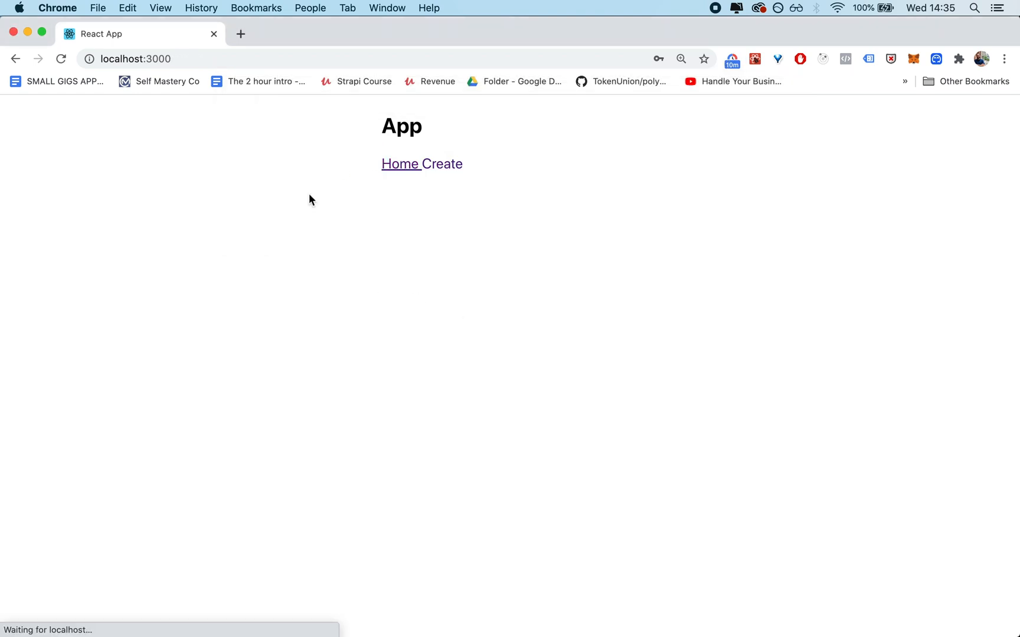
left_click(400, 163)
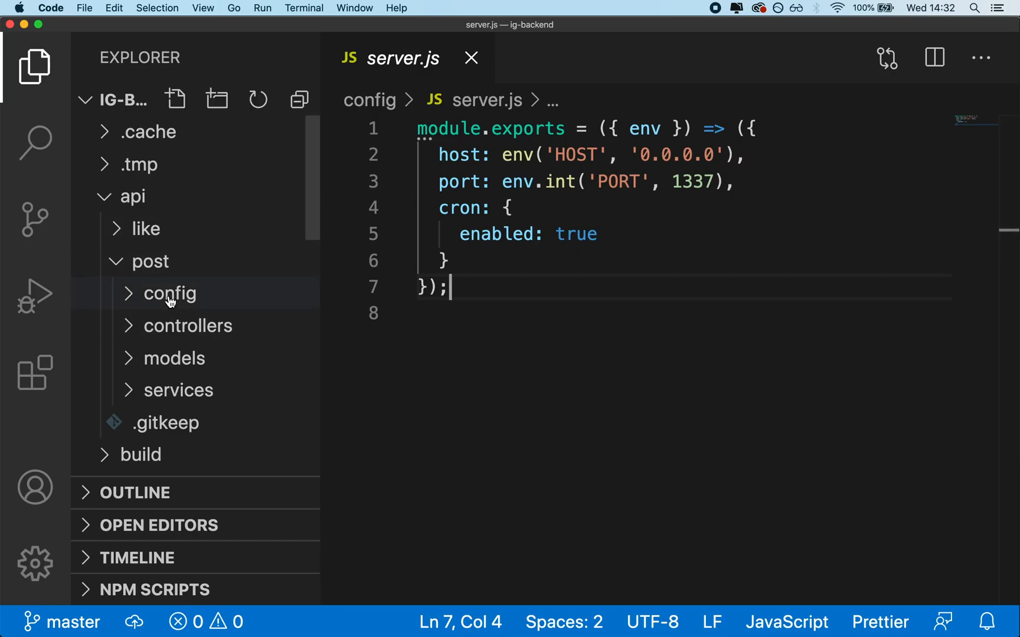
Step: View the post API's routes.json with its count, findOne, create, update and delete routes
left_click(170, 293)
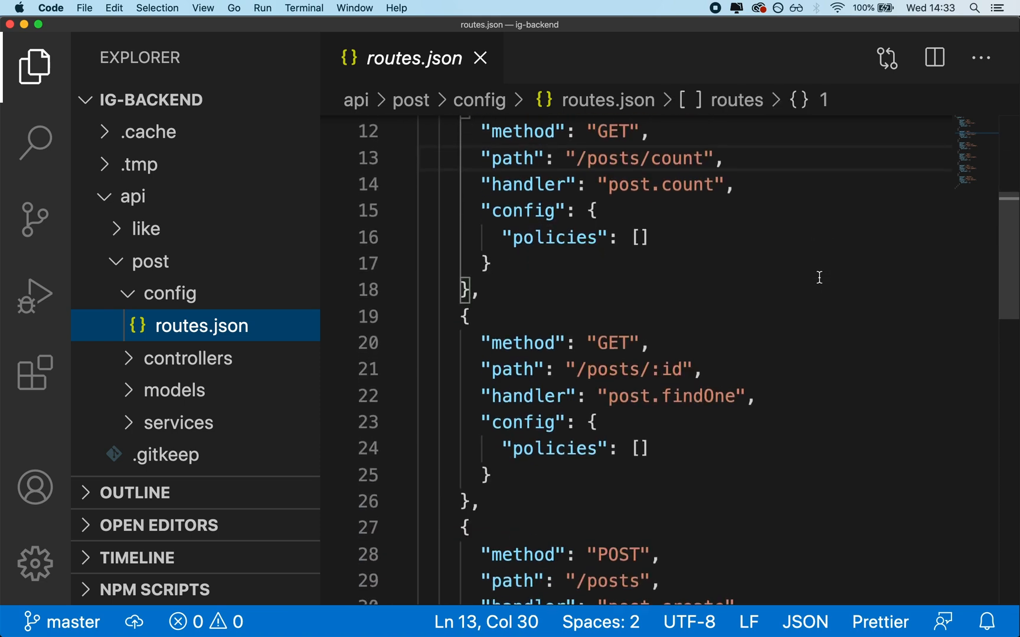
scroll("down", 3)
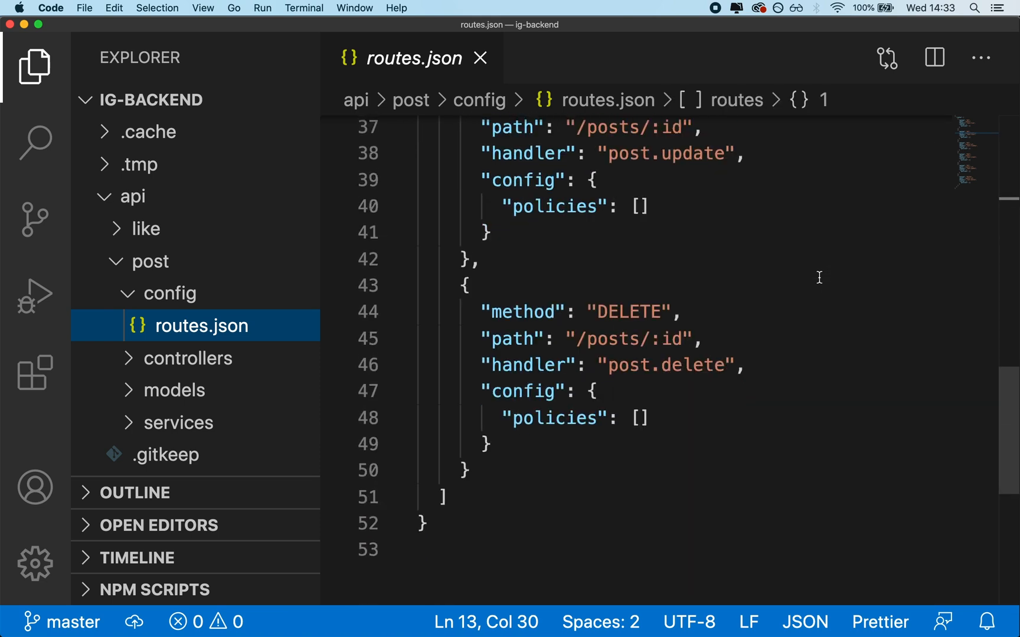